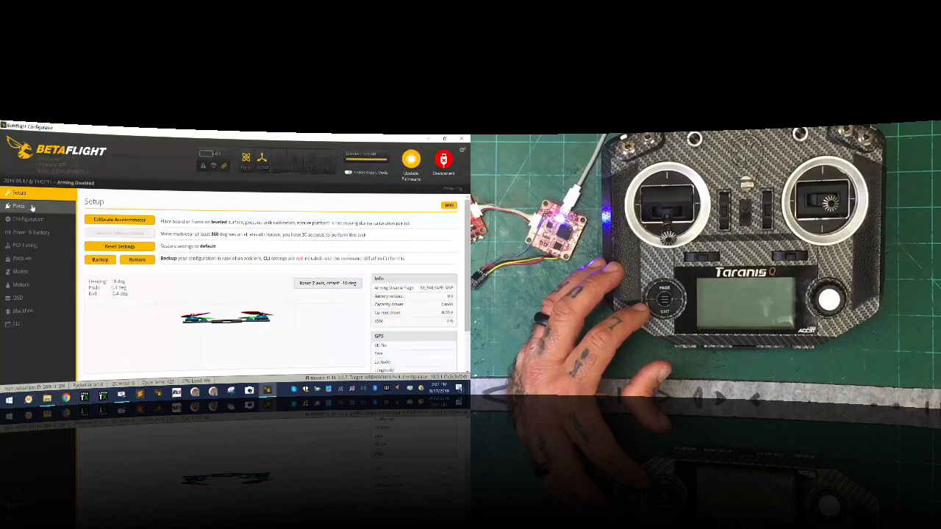
Enable Serial RX on UART1 and SmartPort telemetry output on UART3, then save and reboot
{"action": "left_click", "coordinate": [16, 206]}
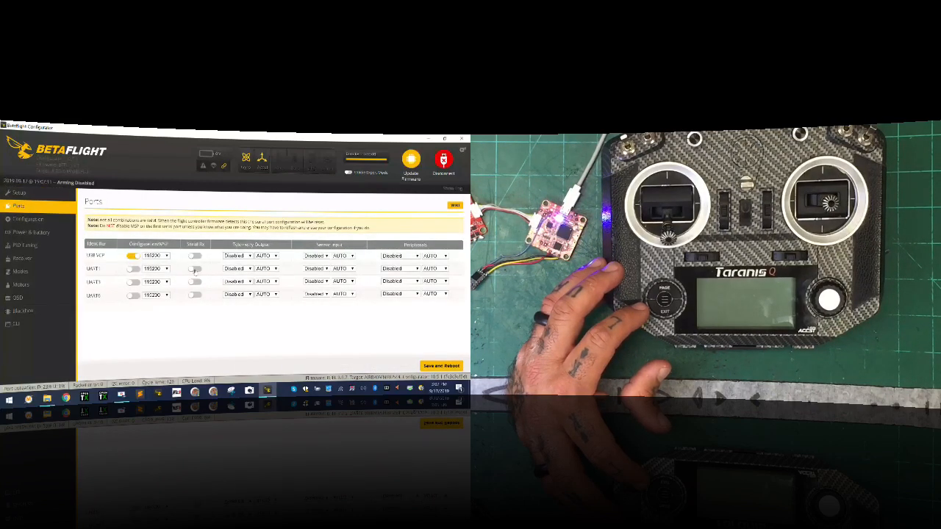
{"action": "left_click", "coordinate": [194, 268]}
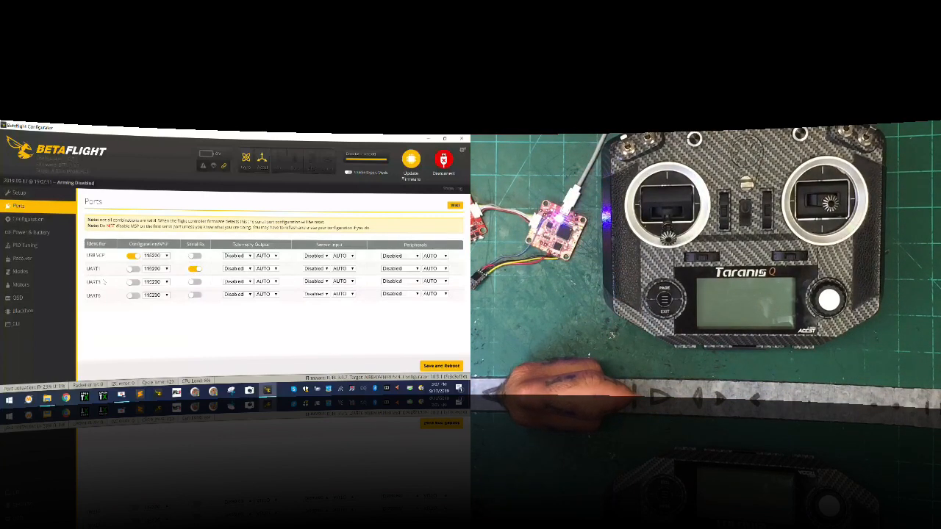
{"action": "left_click", "coordinate": [237, 294]}
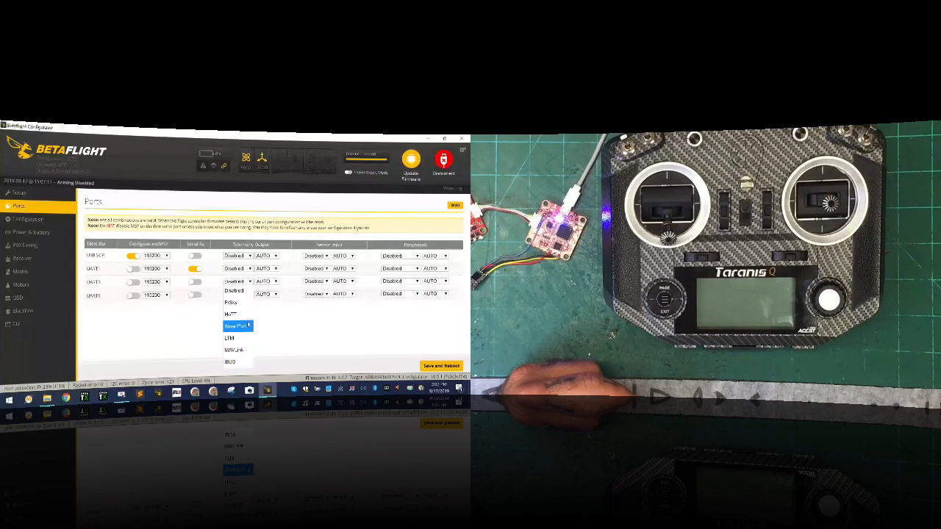
{"action": "left_click", "coordinate": [236, 326]}
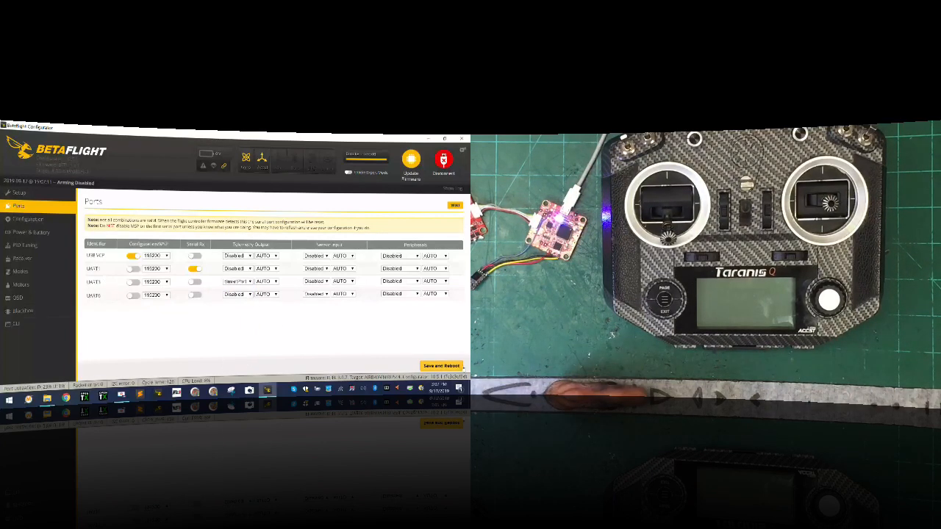
{"action": "left_click", "coordinate": [443, 160]}
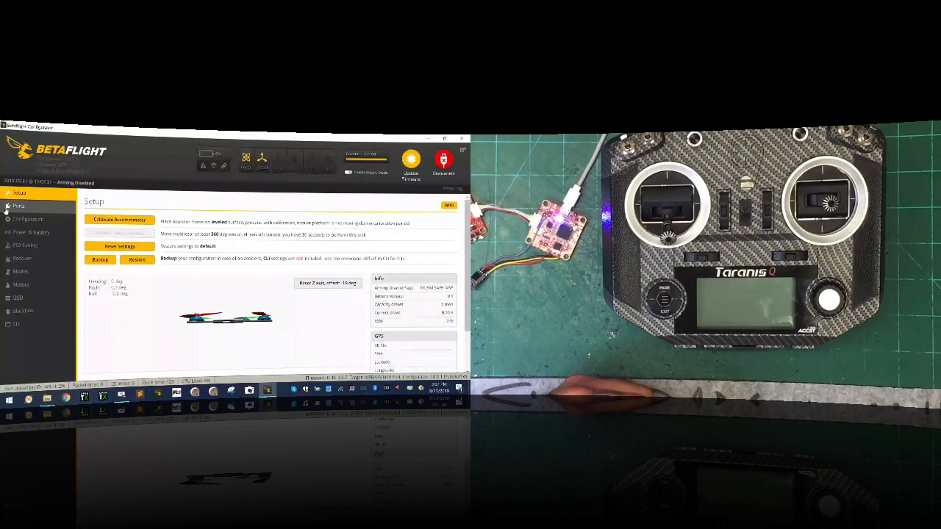
Recheck the Ports settings after reboot and move on to the Configuration page
{"action": "left_click", "coordinate": [21, 206]}
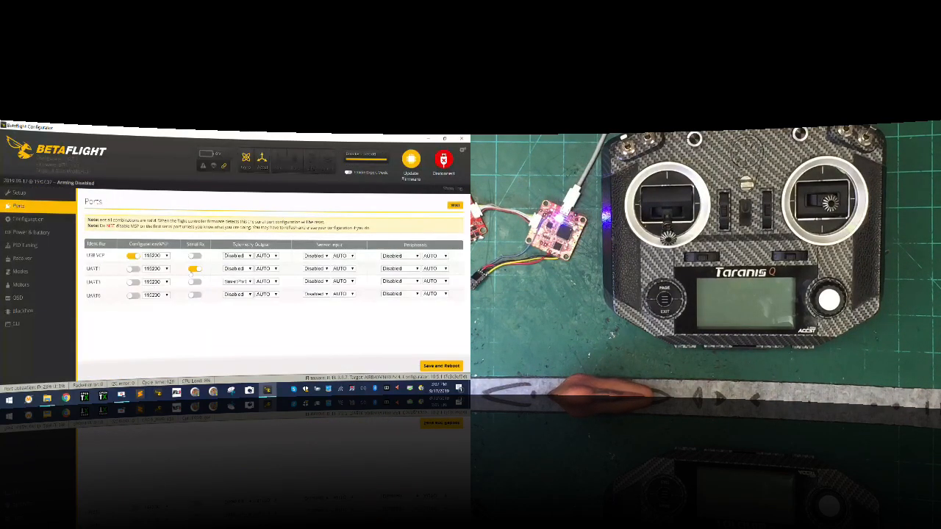
{"action": "left_click", "coordinate": [194, 268]}
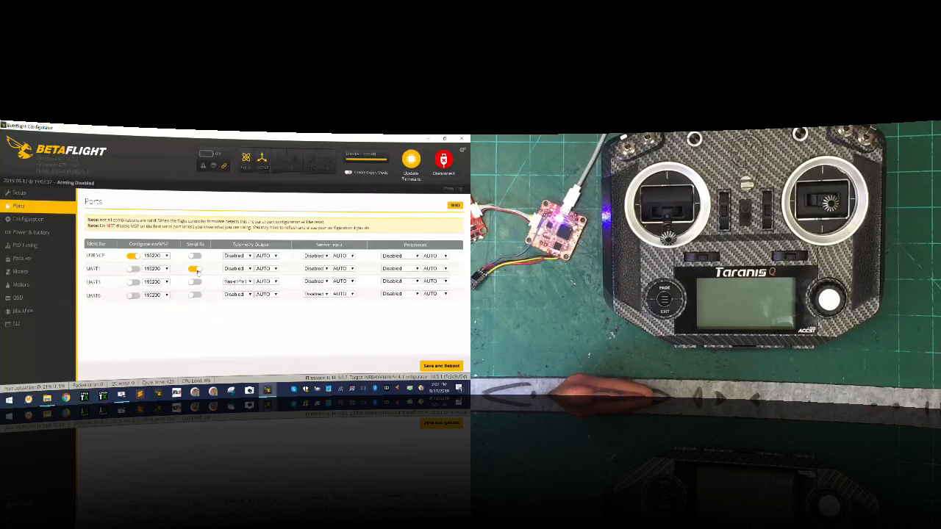
{"action": "left_click", "coordinate": [194, 268]}
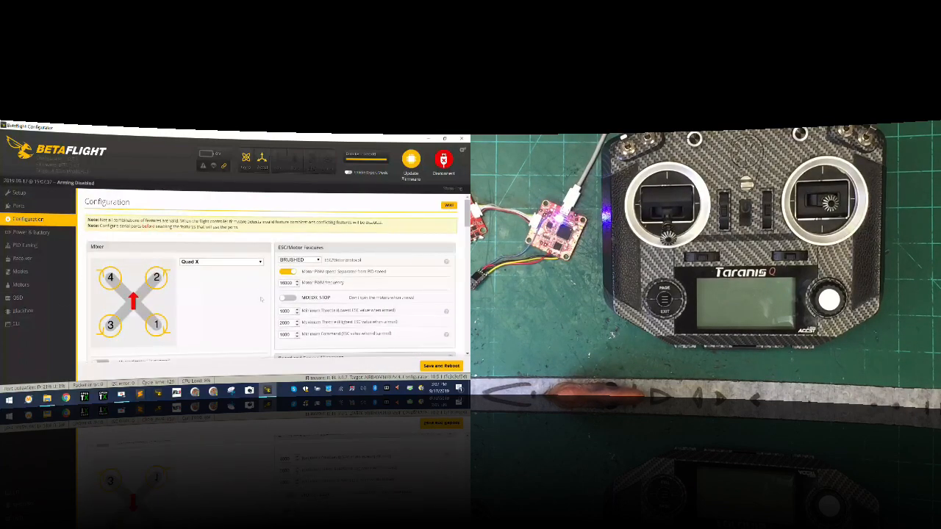
Set receiver mode to serial-based with SBUS provider, then save and reboot the board
{"action": "scroll", "scroll_direction": "down", "scroll_amount": 3}
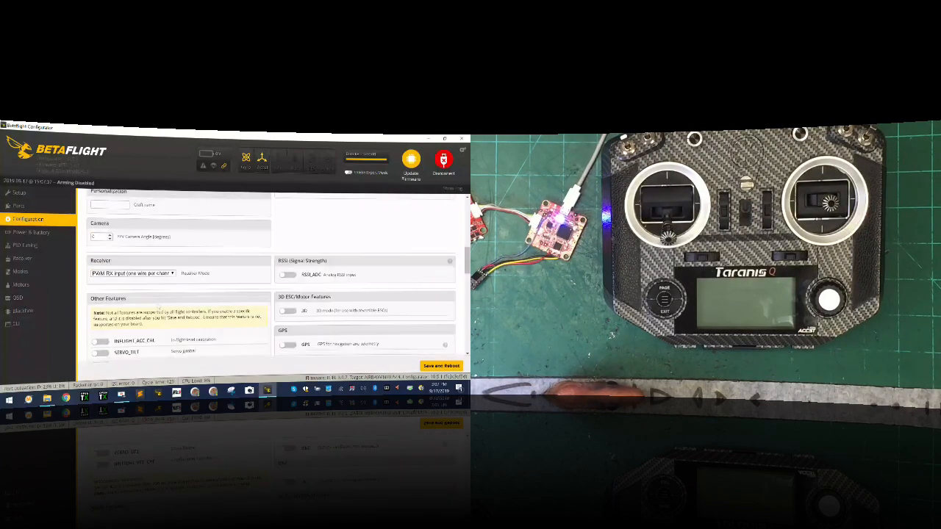
{"action": "left_click", "coordinate": [132, 273]}
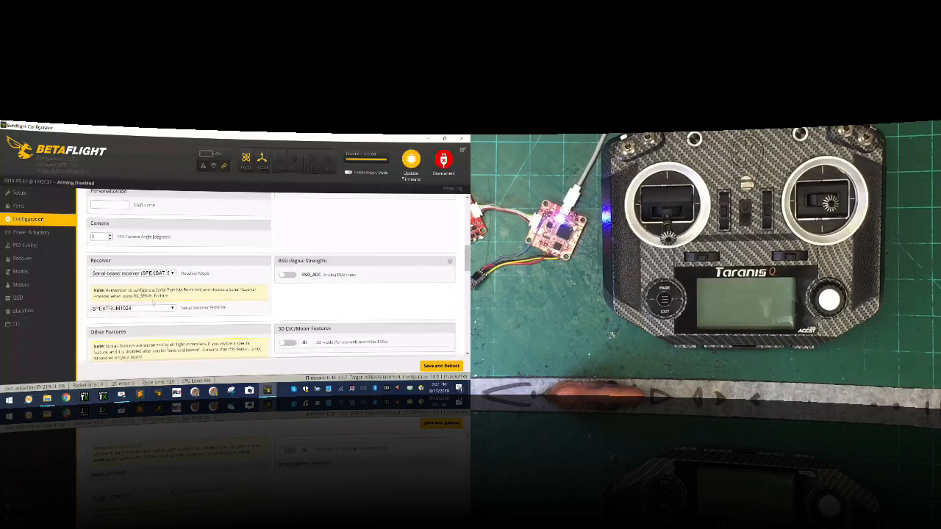
{"action": "left_click", "coordinate": [133, 307]}
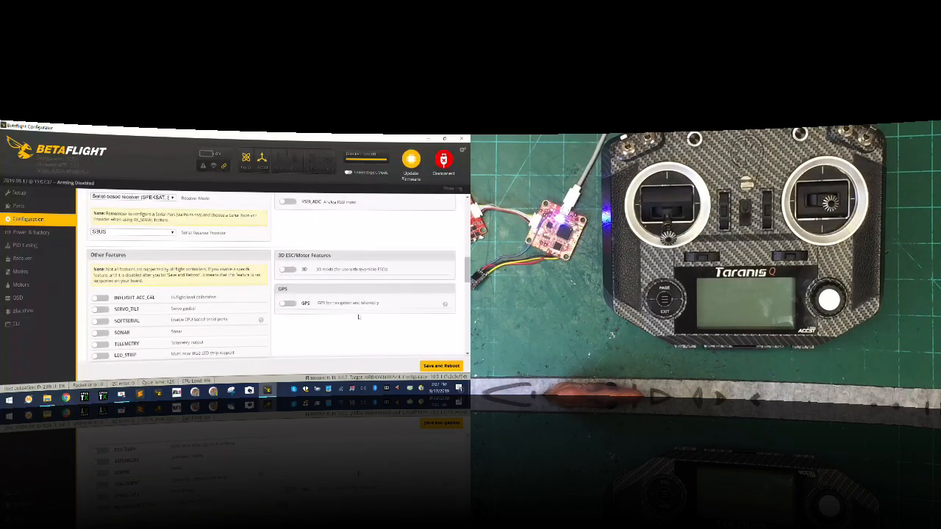
{"action": "scroll", "scroll_direction": "down", "scroll_amount": 3}
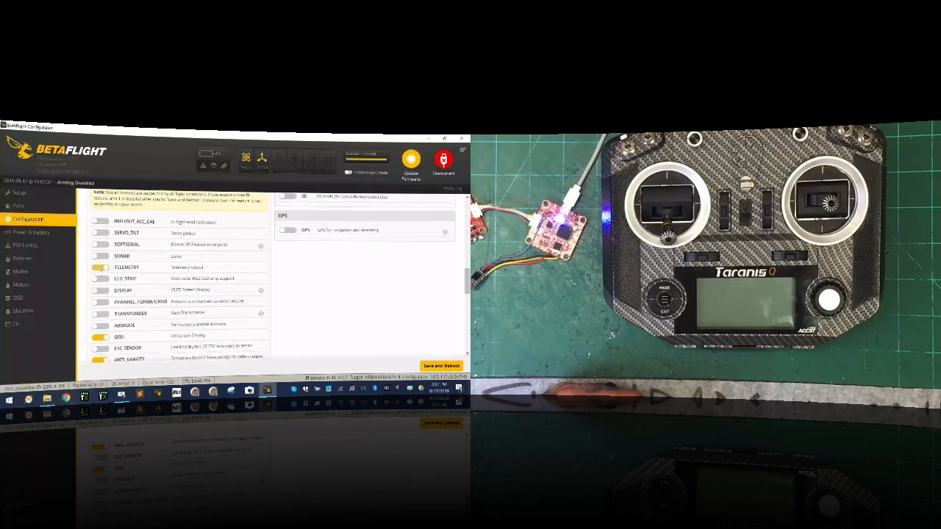
{"action": "left_click", "coordinate": [442, 159]}
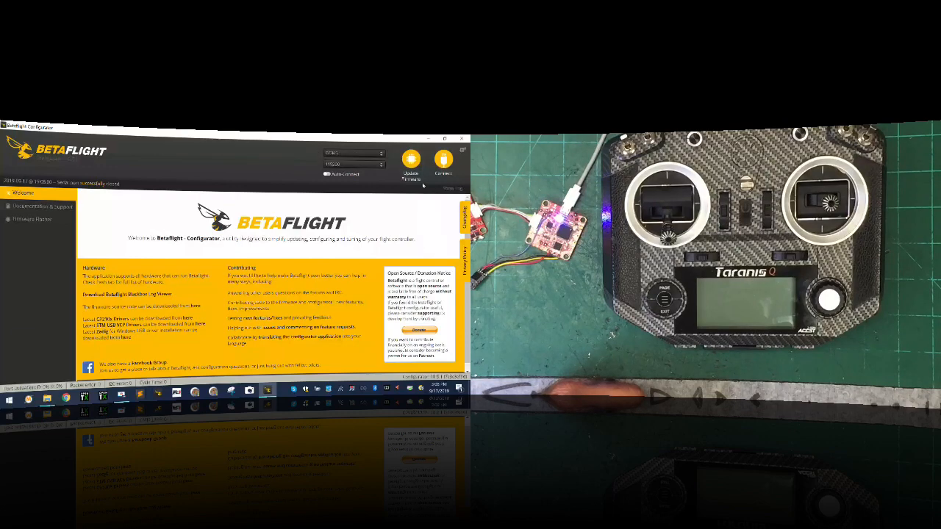
Reconnect to the flight controller and bring up the CLI for typed commands
{"action": "left_click", "coordinate": [441, 161]}
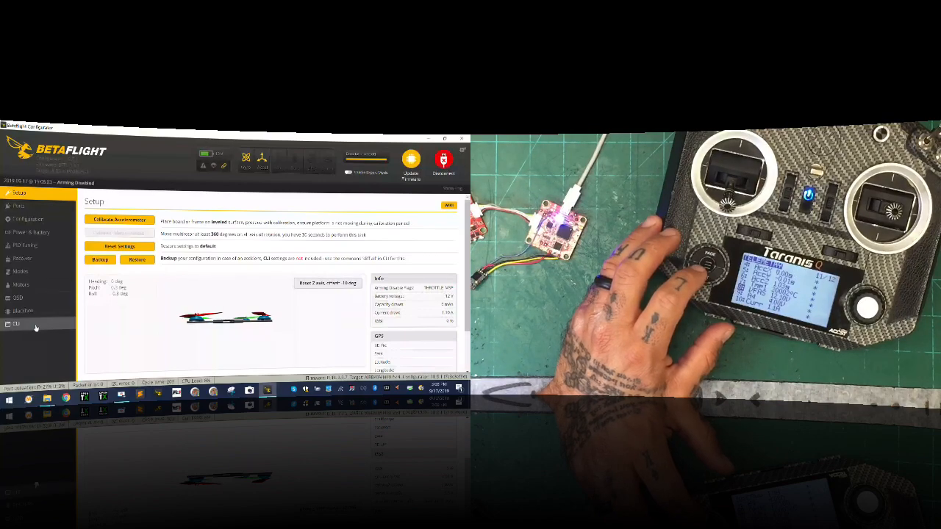
{"action": "left_click", "coordinate": [16, 324]}
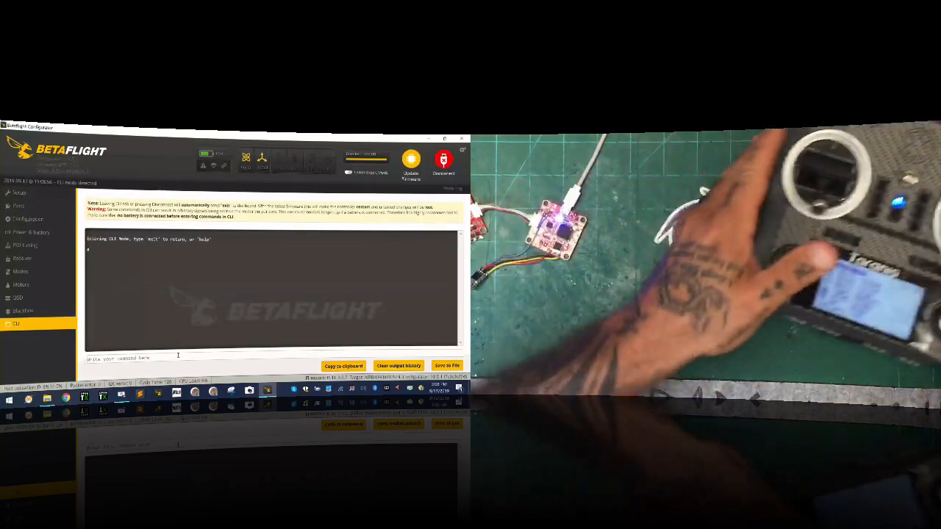